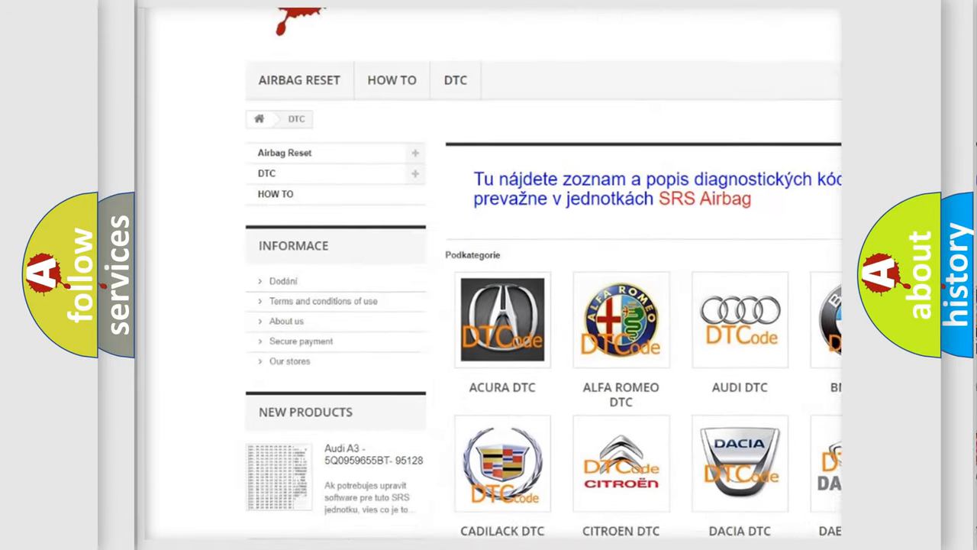
- Open the AUDI DTC subcategory under Podkategorie to list its diagnostic codes
scroll(down, 3)
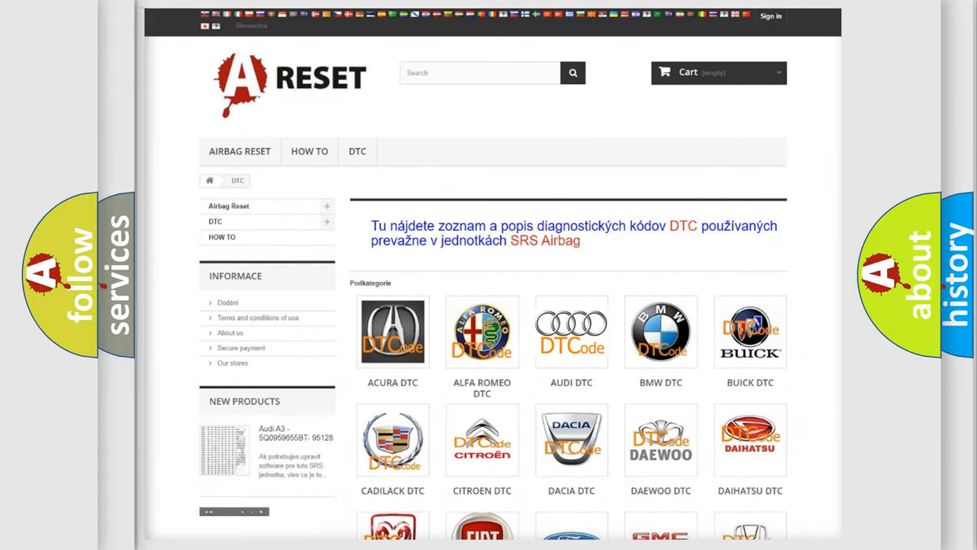
click(571, 332)
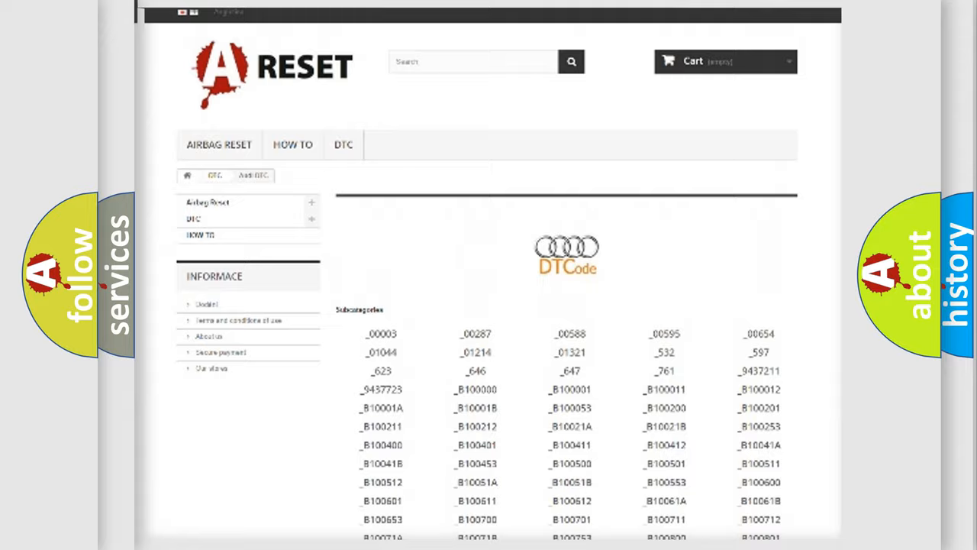